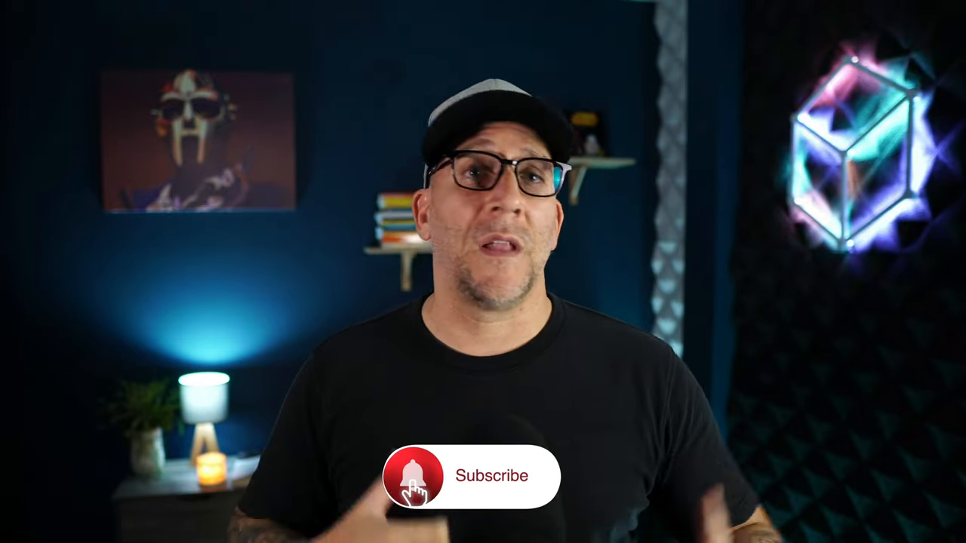
left_click(415, 475)
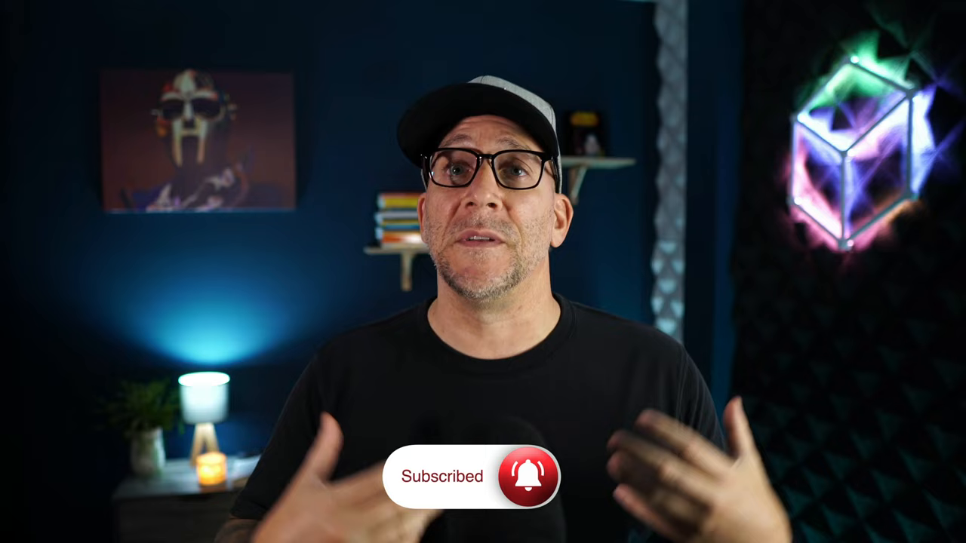